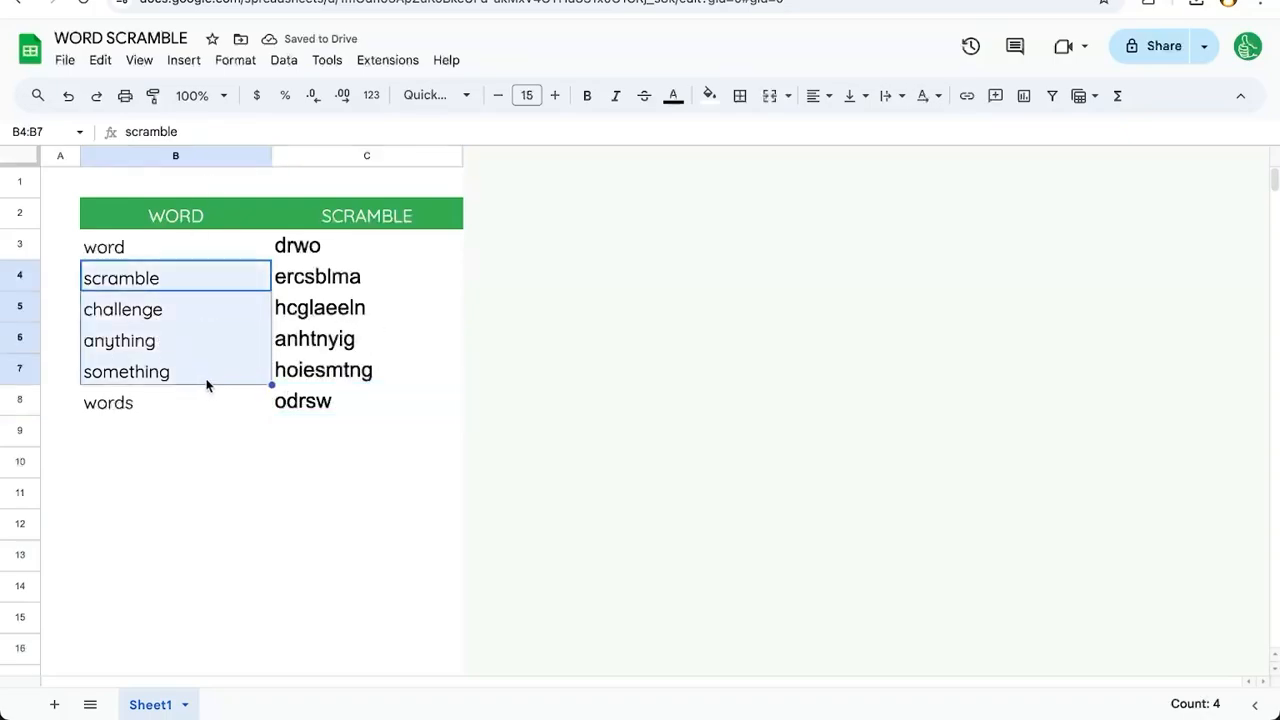
- Inspect the =scramble formula in C7 and reach the Extensions list
{"action": "left_click", "coordinate": [366, 368]}
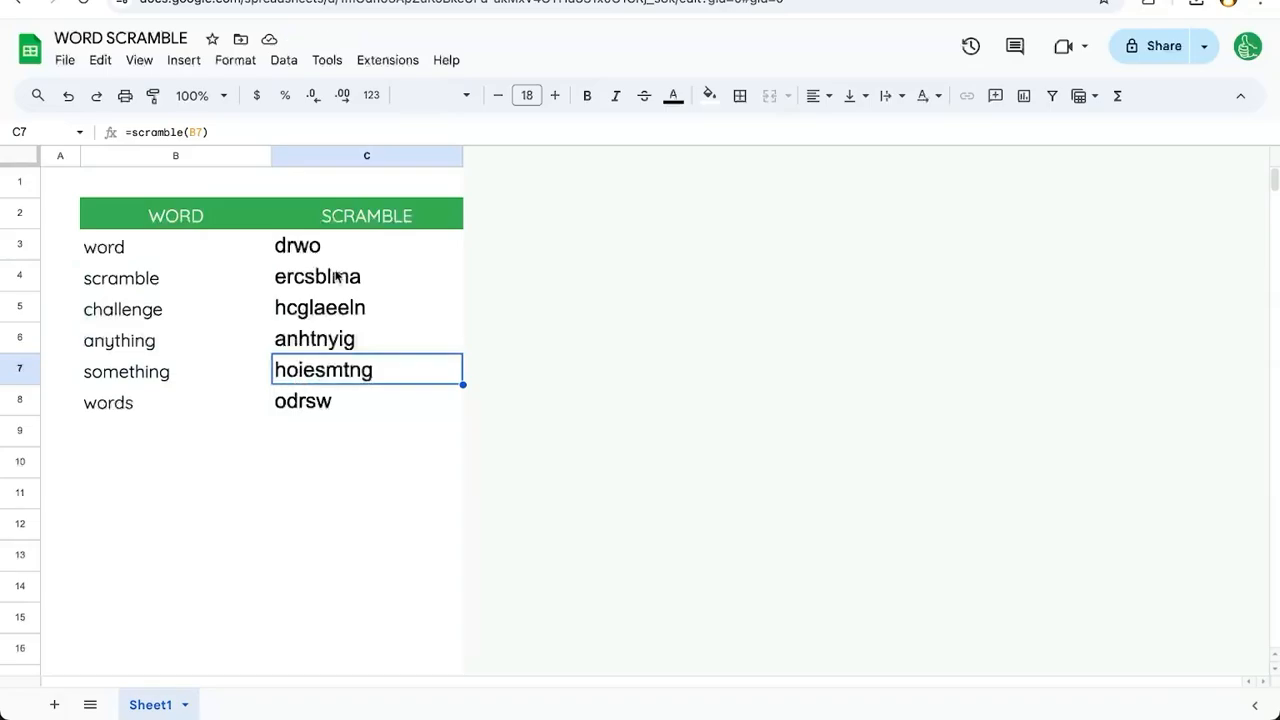
{"action": "left_click", "coordinate": [388, 60]}
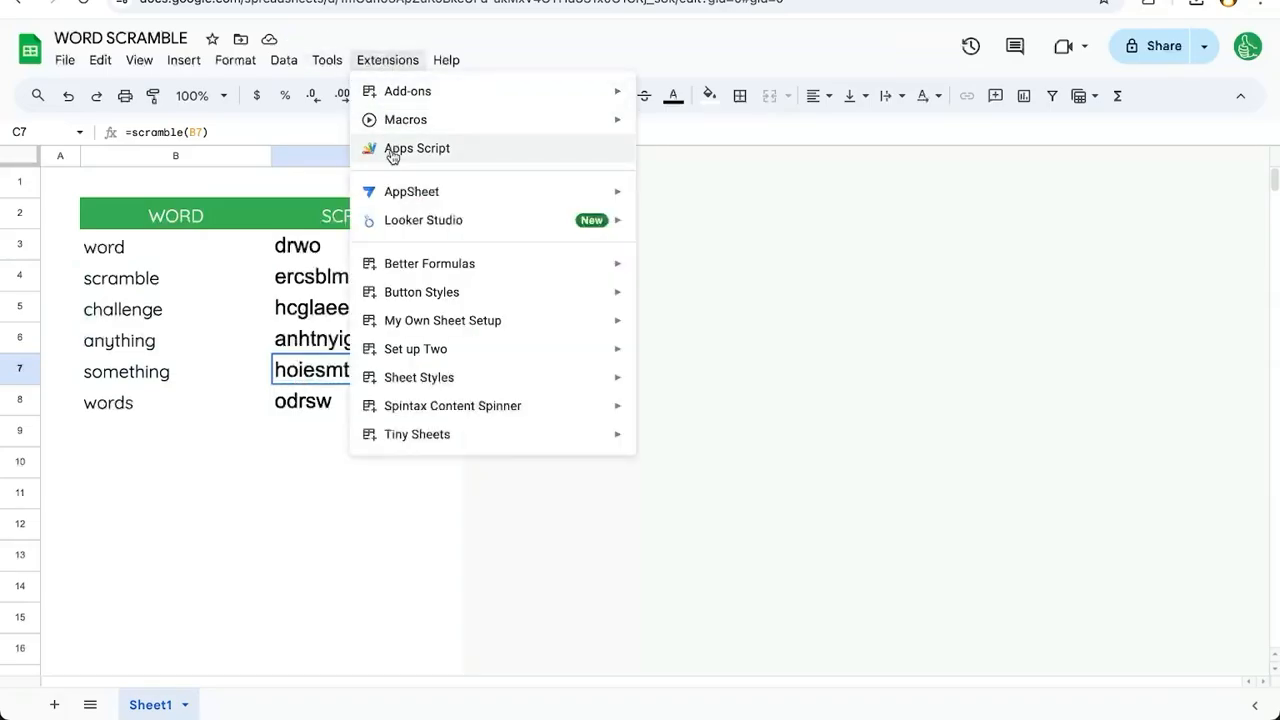
- Review the scramble function's Fisher-Yates shuffle and its Math.random() call in Apps Script
{"action": "left_click", "coordinate": [416, 148]}
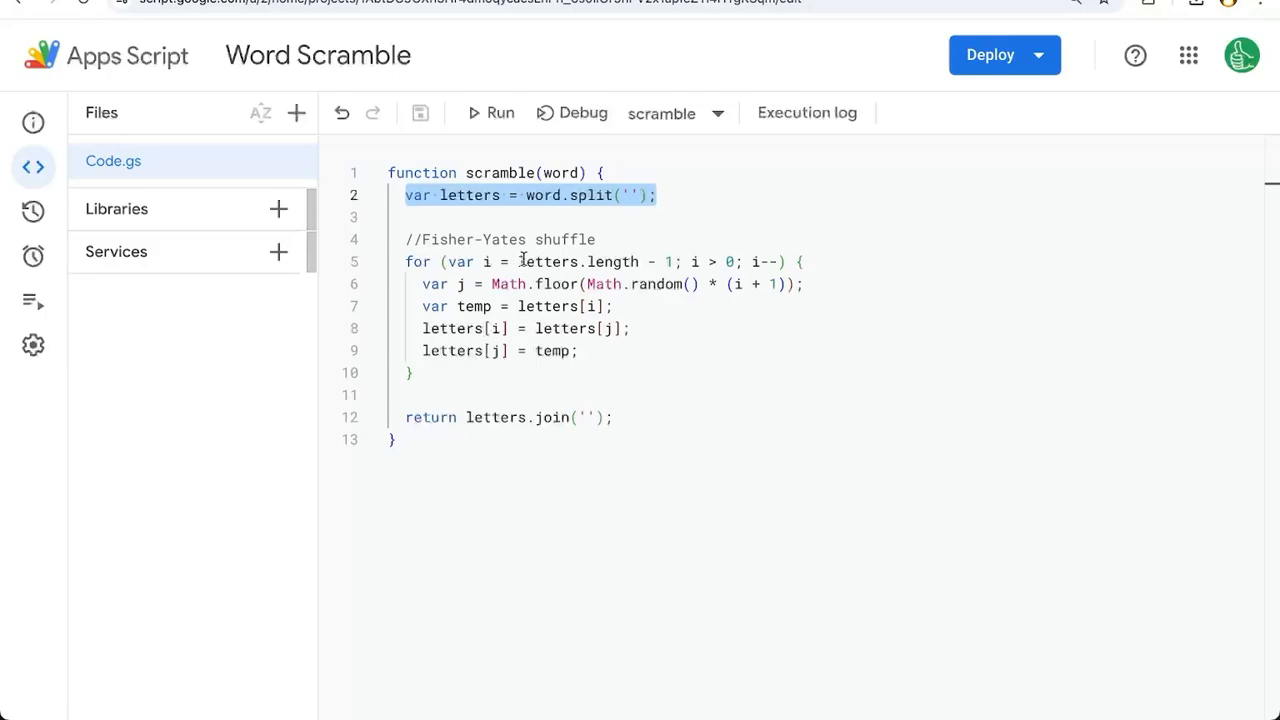
{"action": "left_click", "coordinate": [656, 196]}
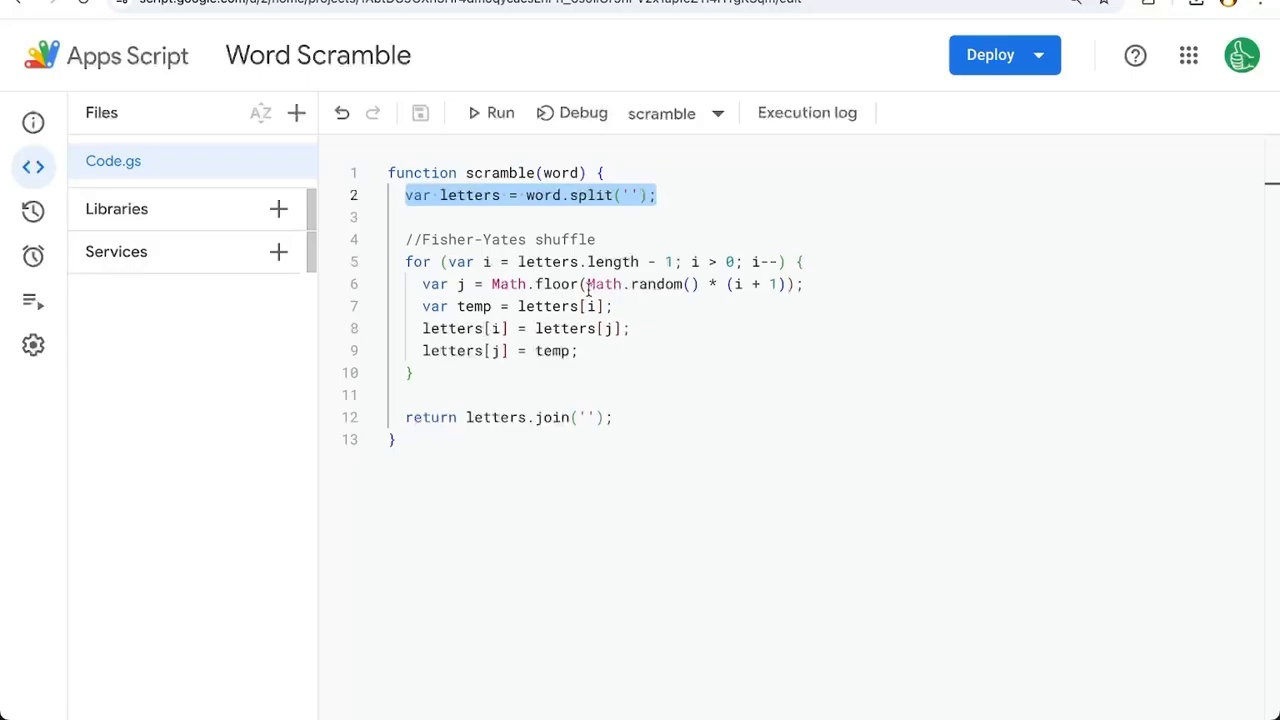
{"action": "double_click", "coordinate": [644, 284]}
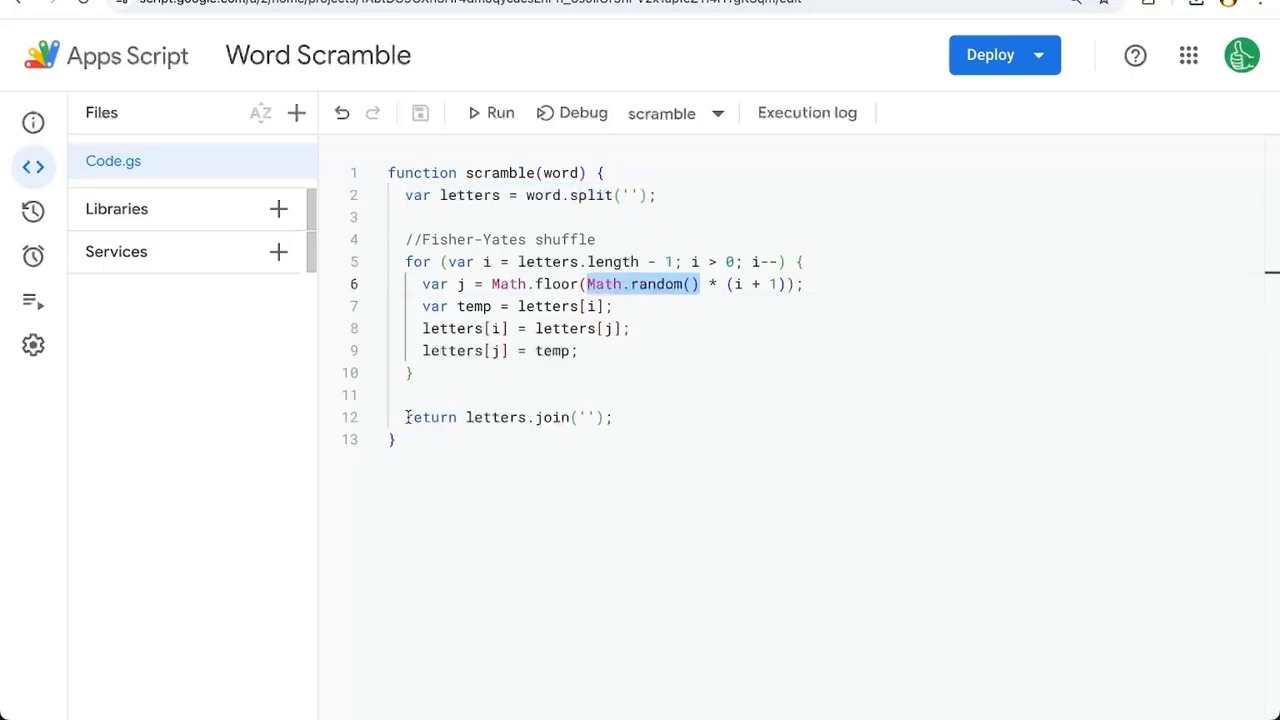
{"action": "triple_click", "coordinate": [508, 418]}
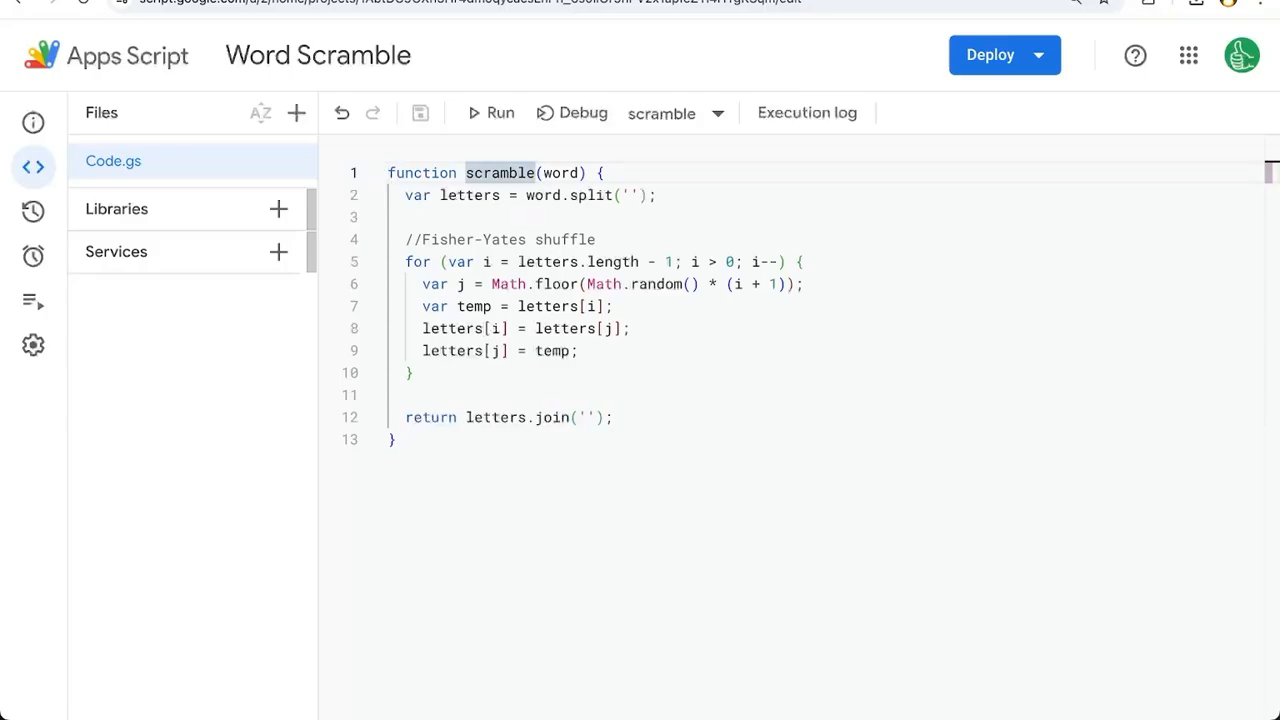
{"action": "key", "text": "Enter"}
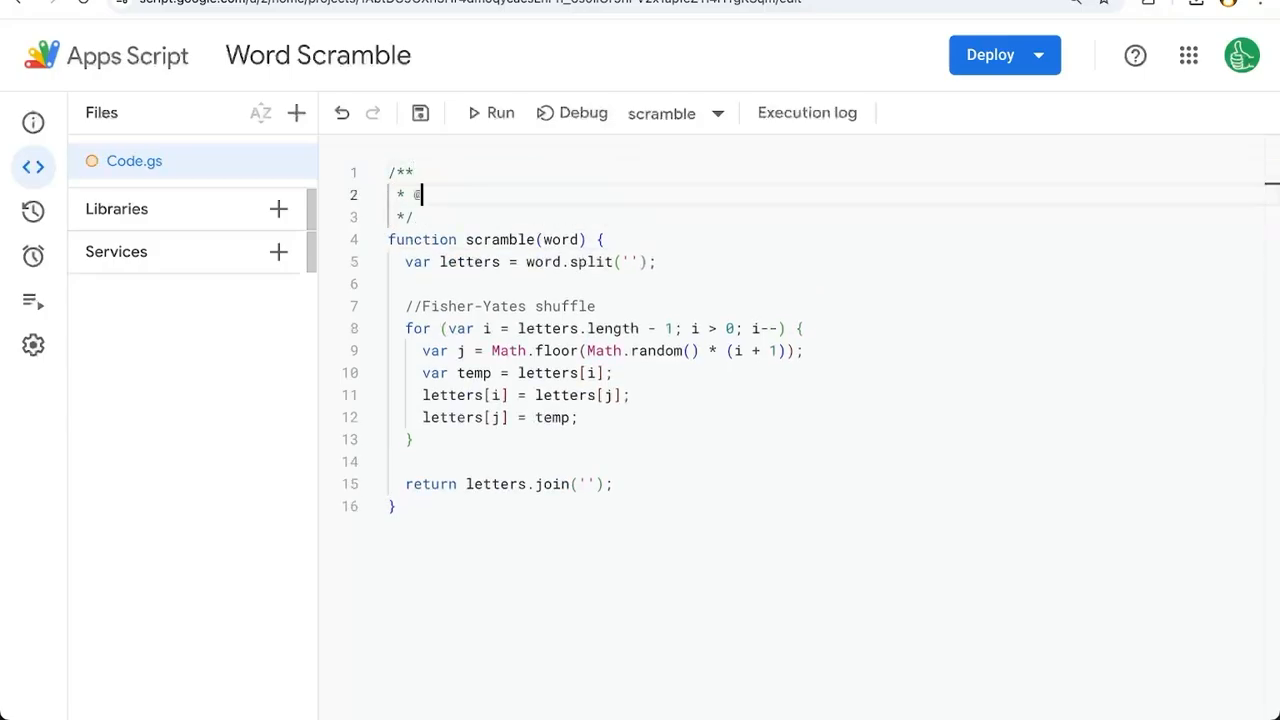
{"action": "type", "text": "customfunction"}
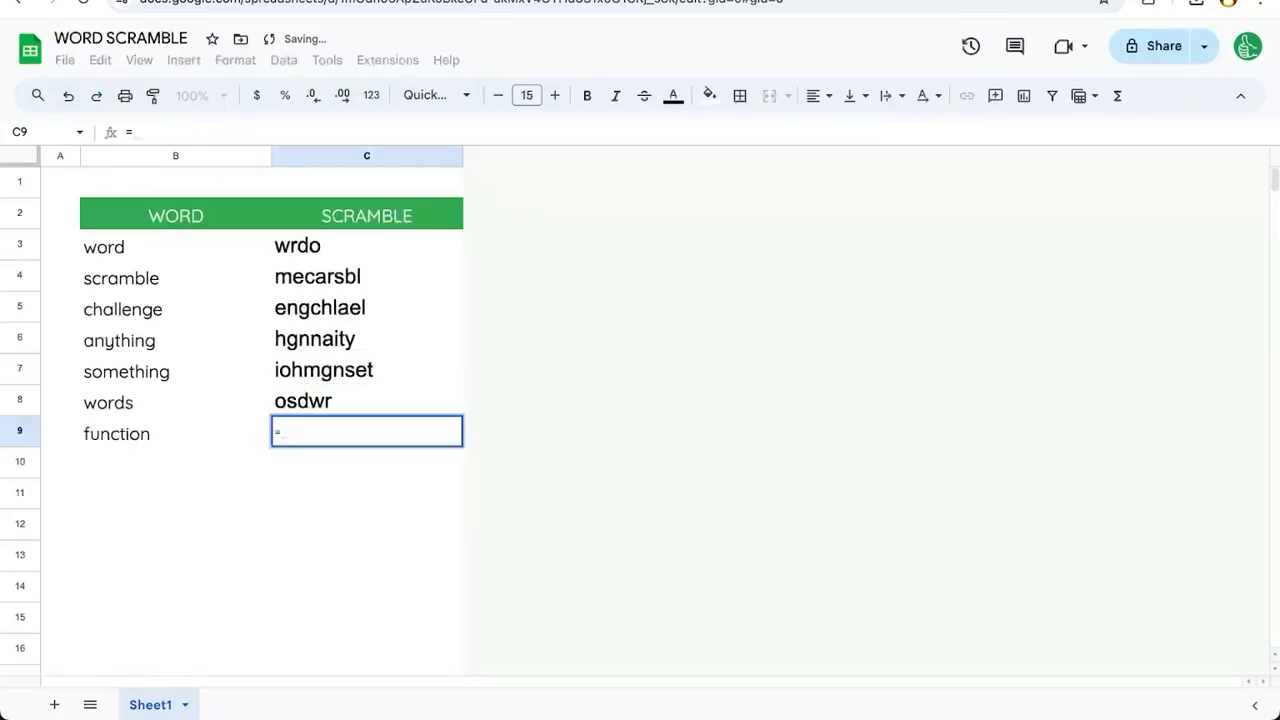
- Scramble the word 'function' in row 9 with =scramble(B9), giving 'ifucnton'
{"action": "type", "text": "=scramble("}
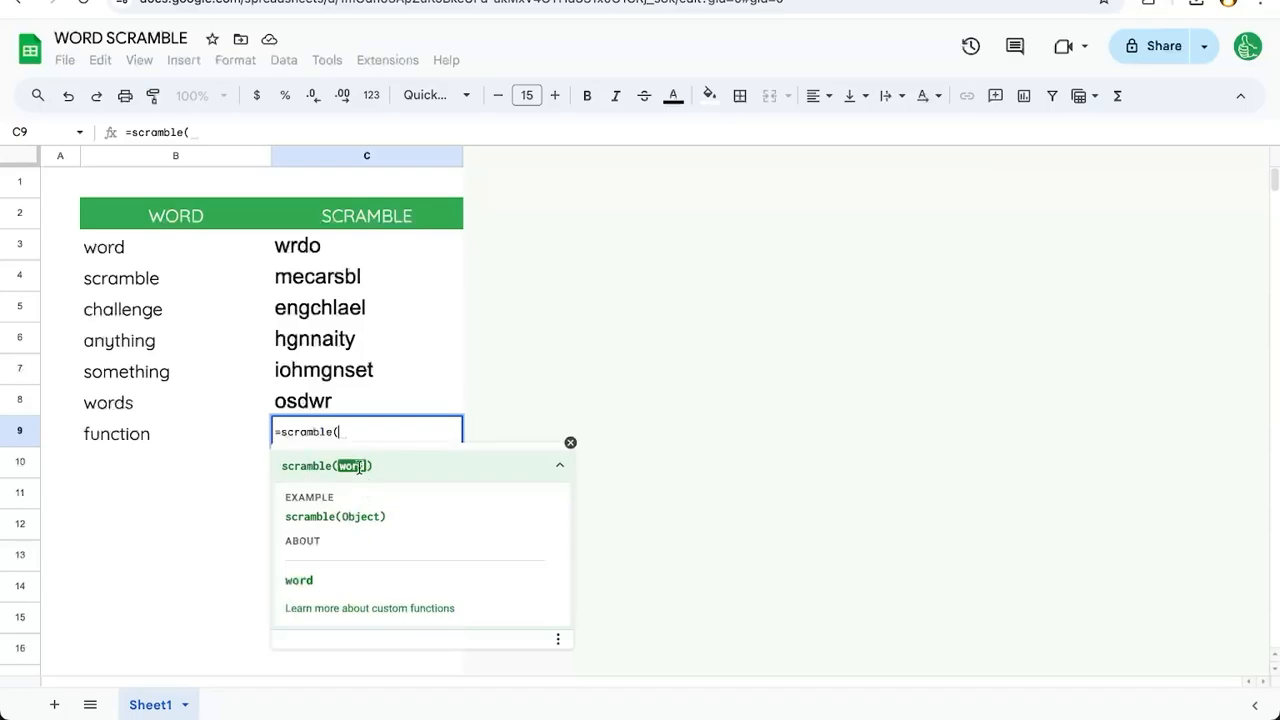
{"action": "left_click", "coordinate": [176, 432]}
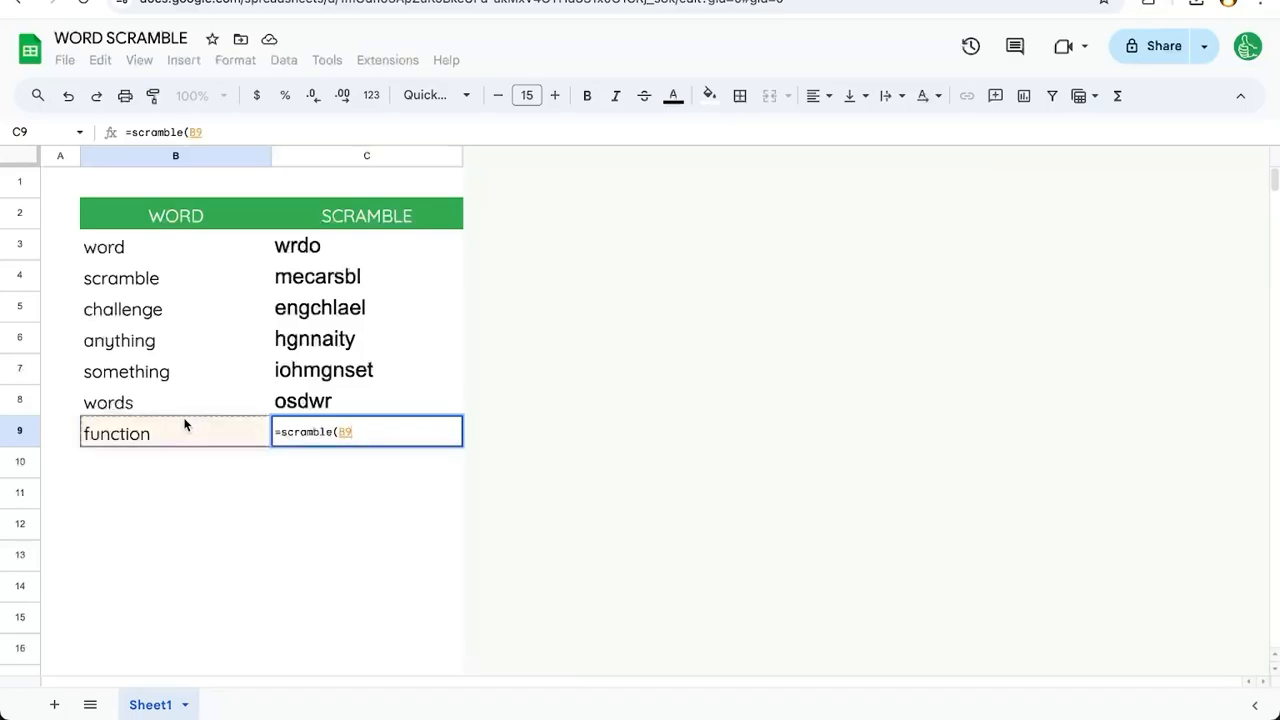
{"action": "key", "text": "Return"}
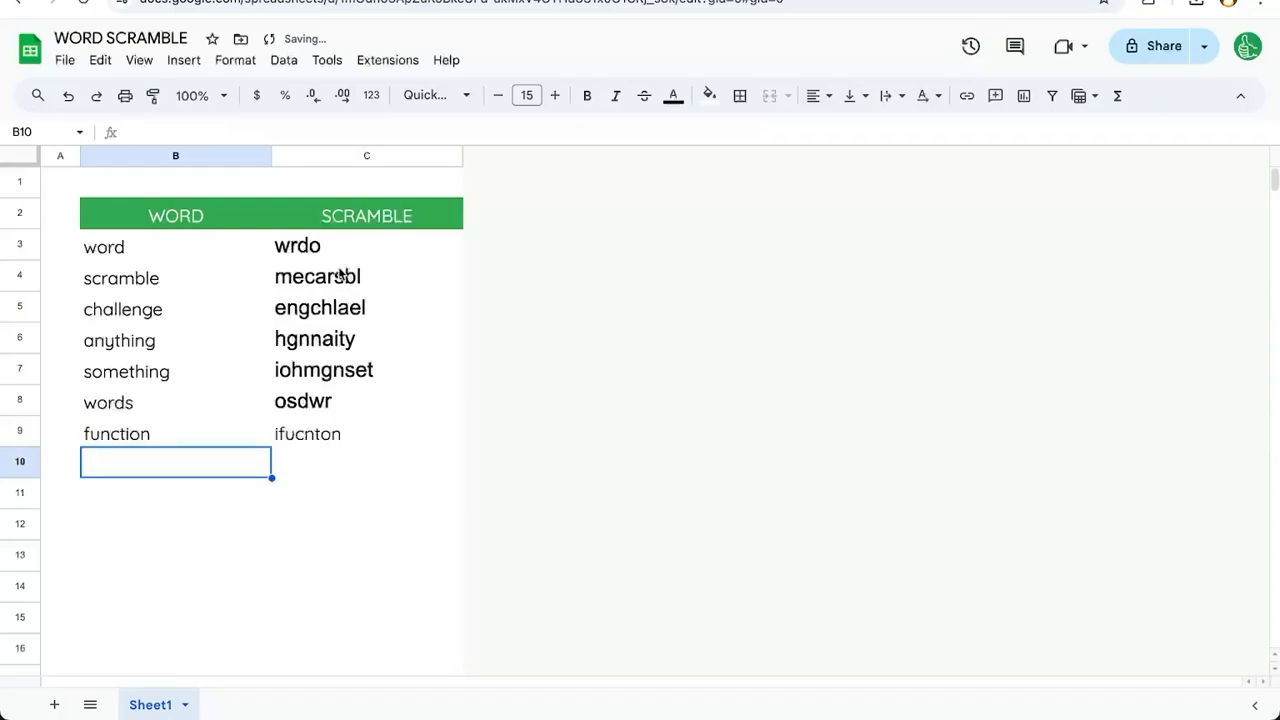
{"action": "left_click", "coordinate": [366, 246]}
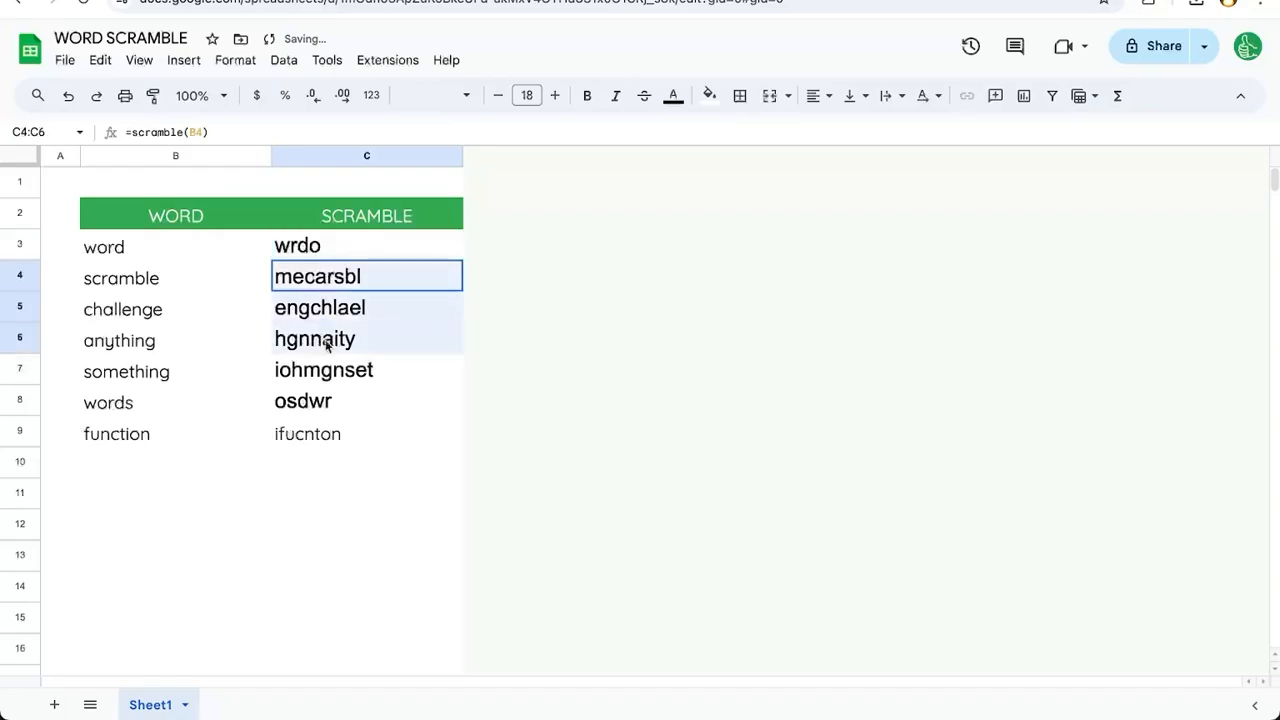
- Paste the copied scrambled words C4:C9 back as values only
{"action": "left_click", "coordinate": [100, 60]}
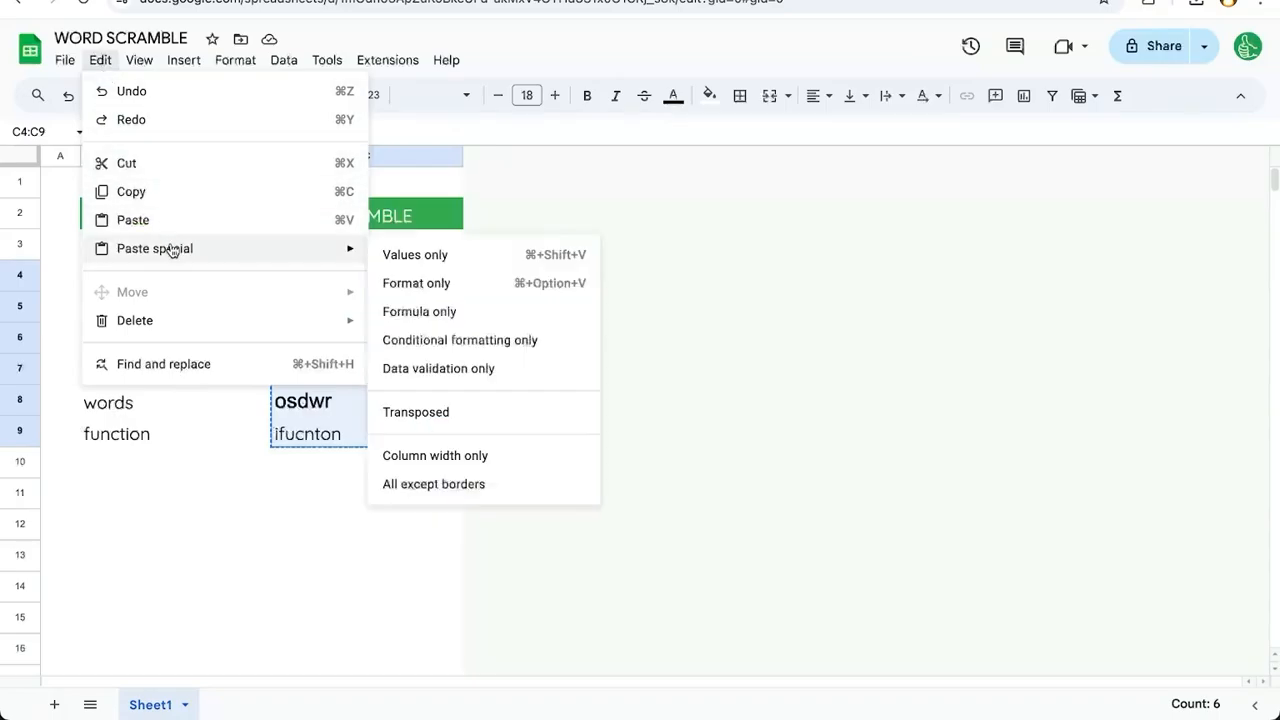
{"action": "left_click", "coordinate": [414, 254]}
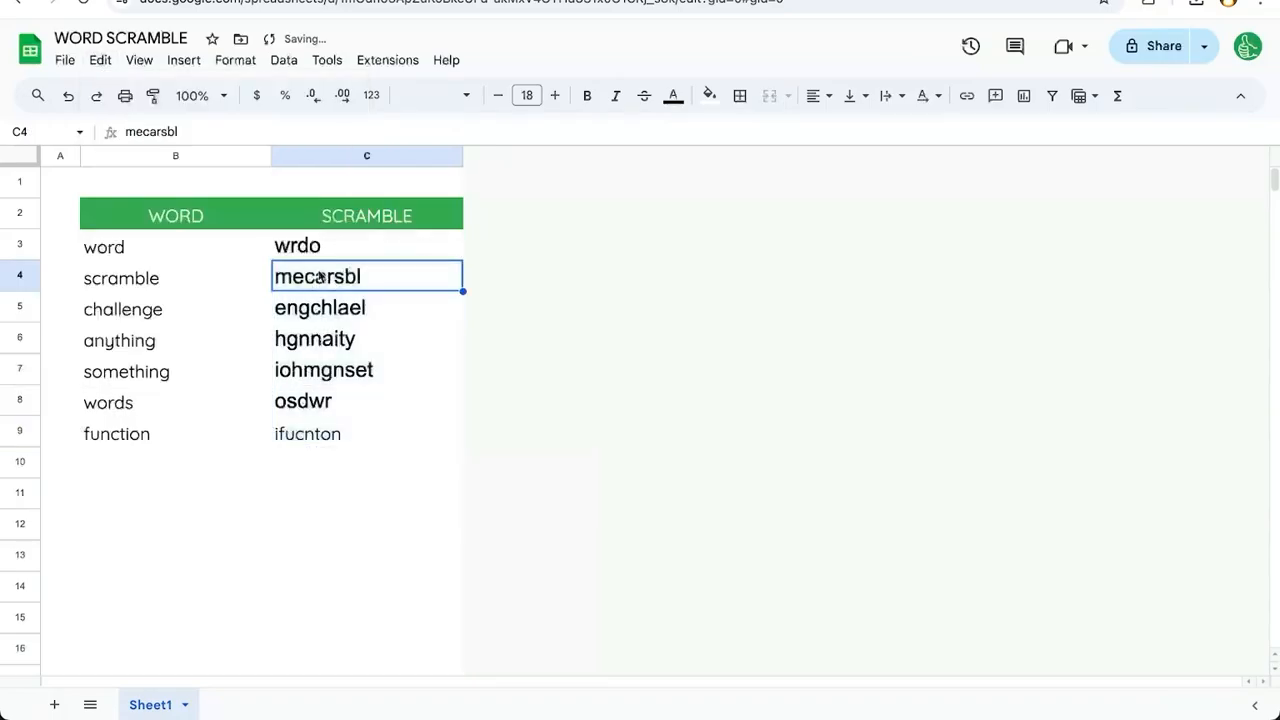